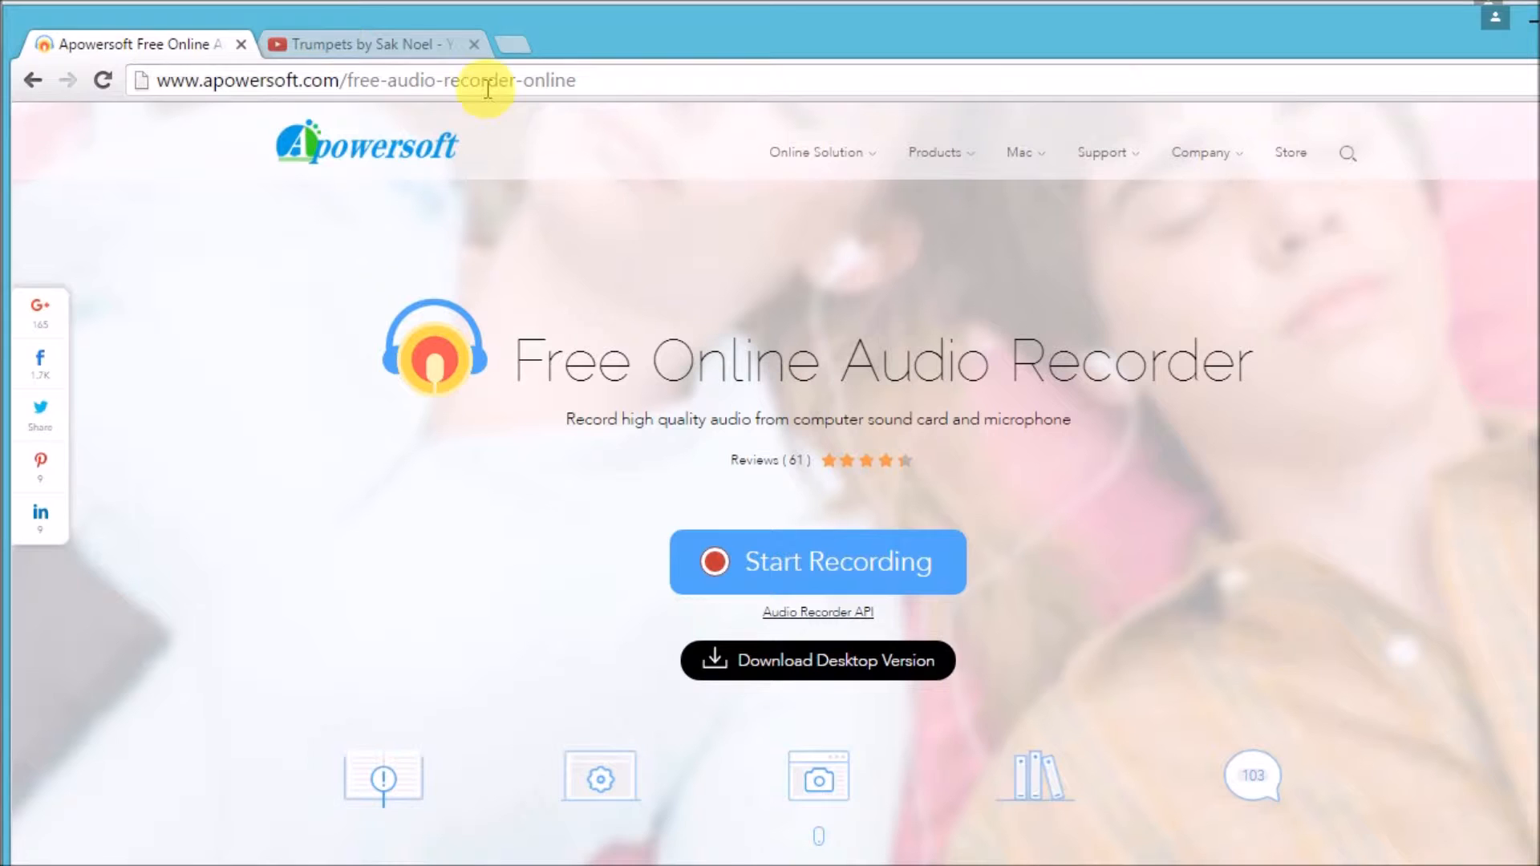
# - Launch the desktop recorder via Start Recording, allow the Chrome launcher prompt, and begin capturing audio
pyautogui.click(364, 80)
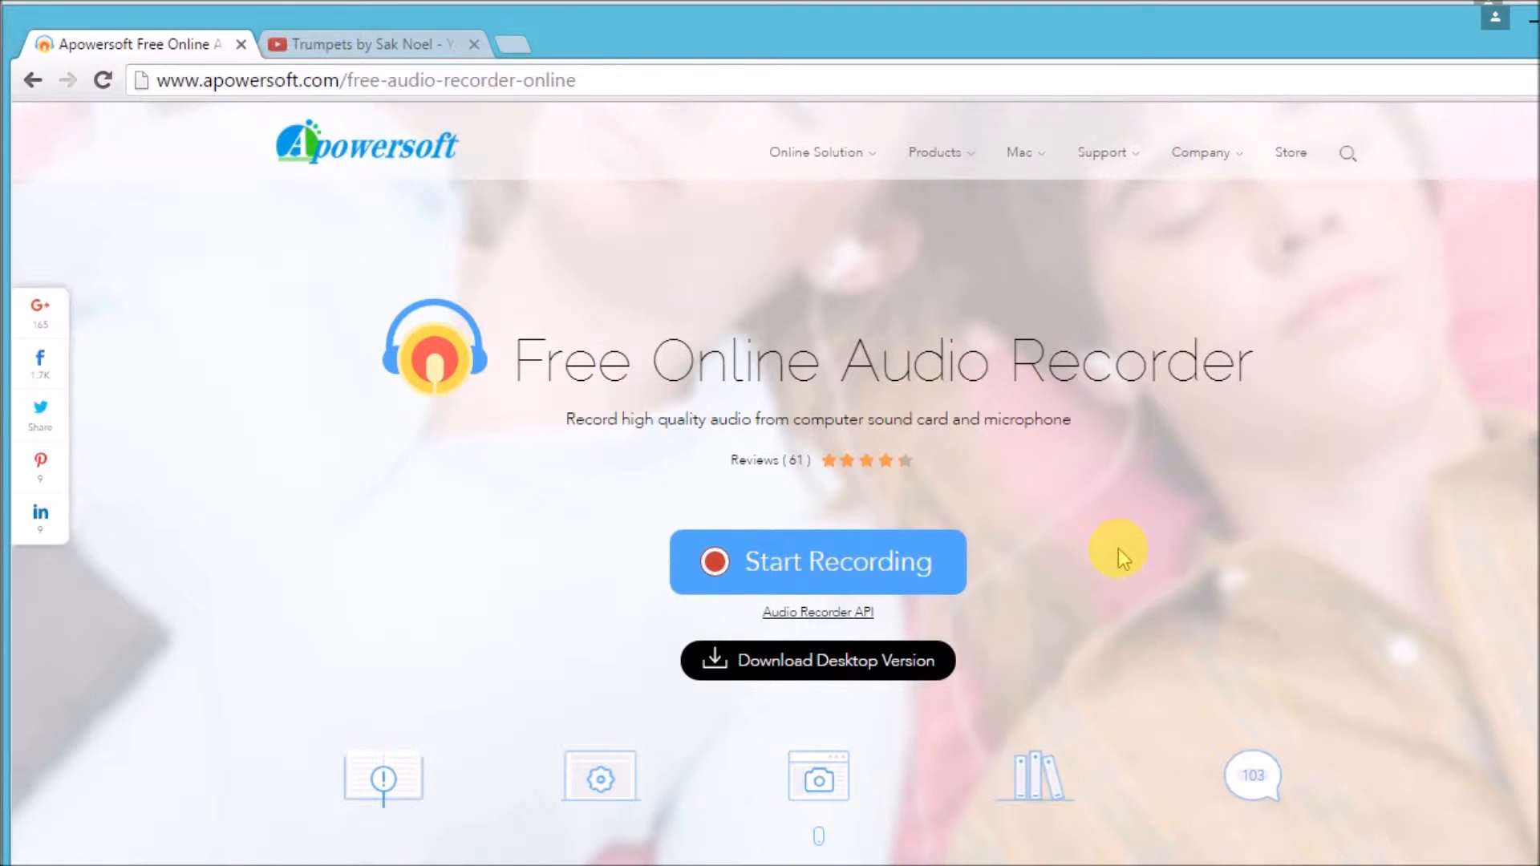
pyautogui.click(815, 561)
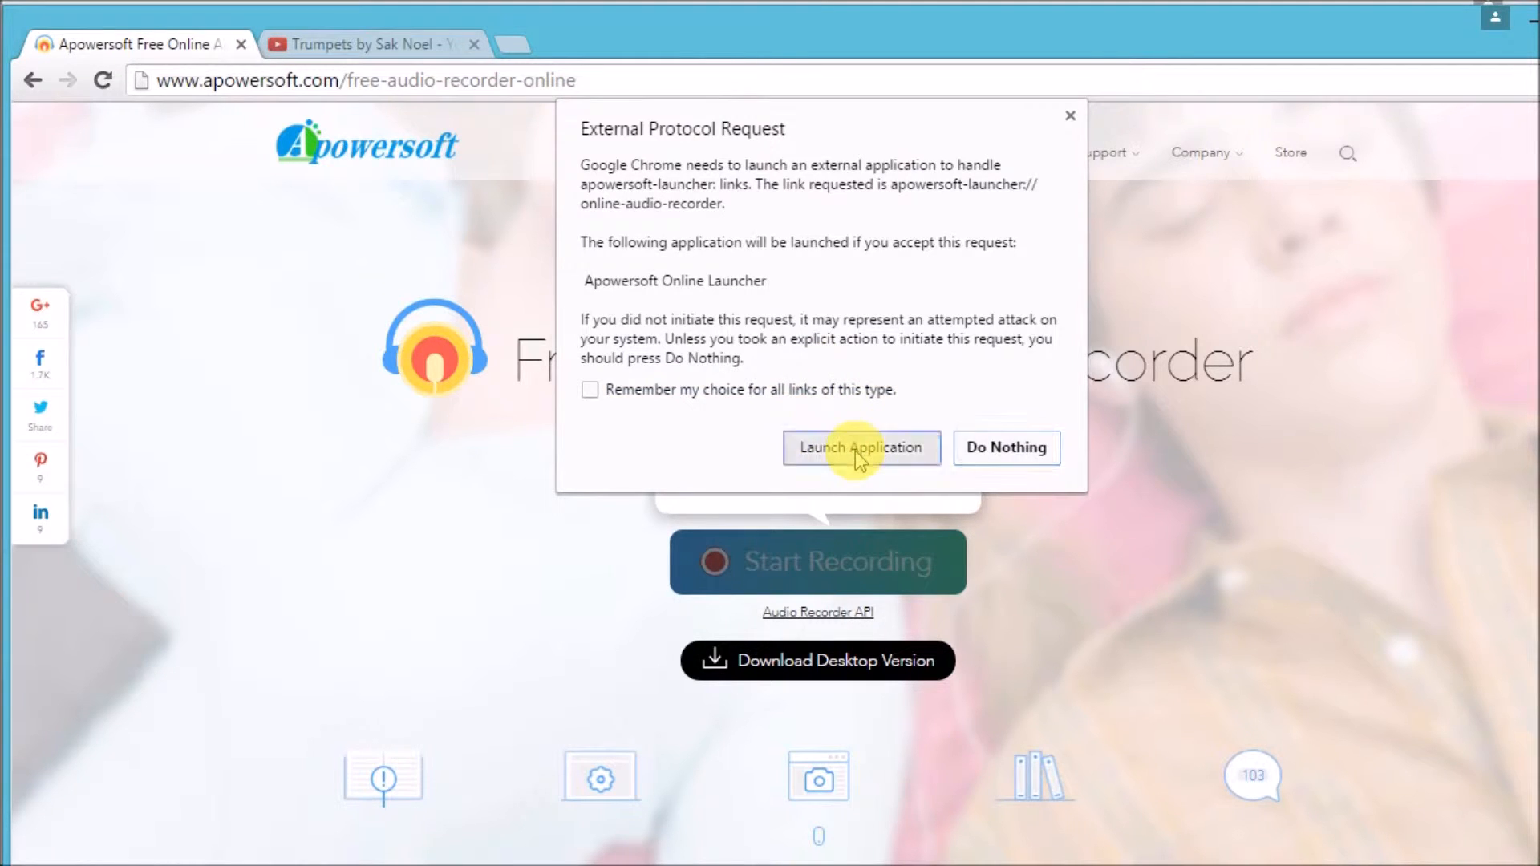
pyautogui.click(860, 448)
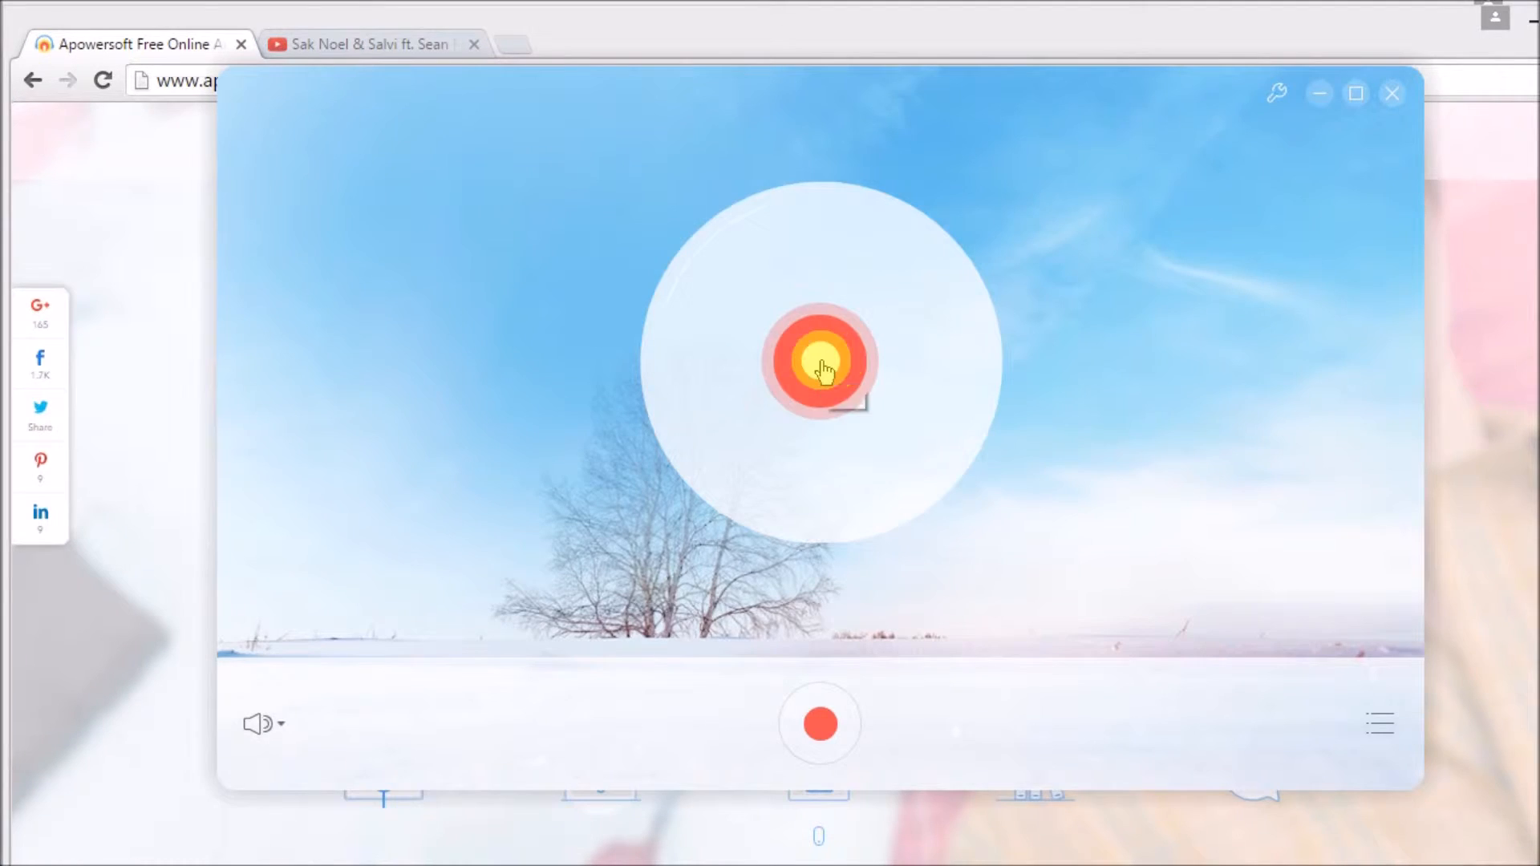
pyautogui.click(1393, 93)
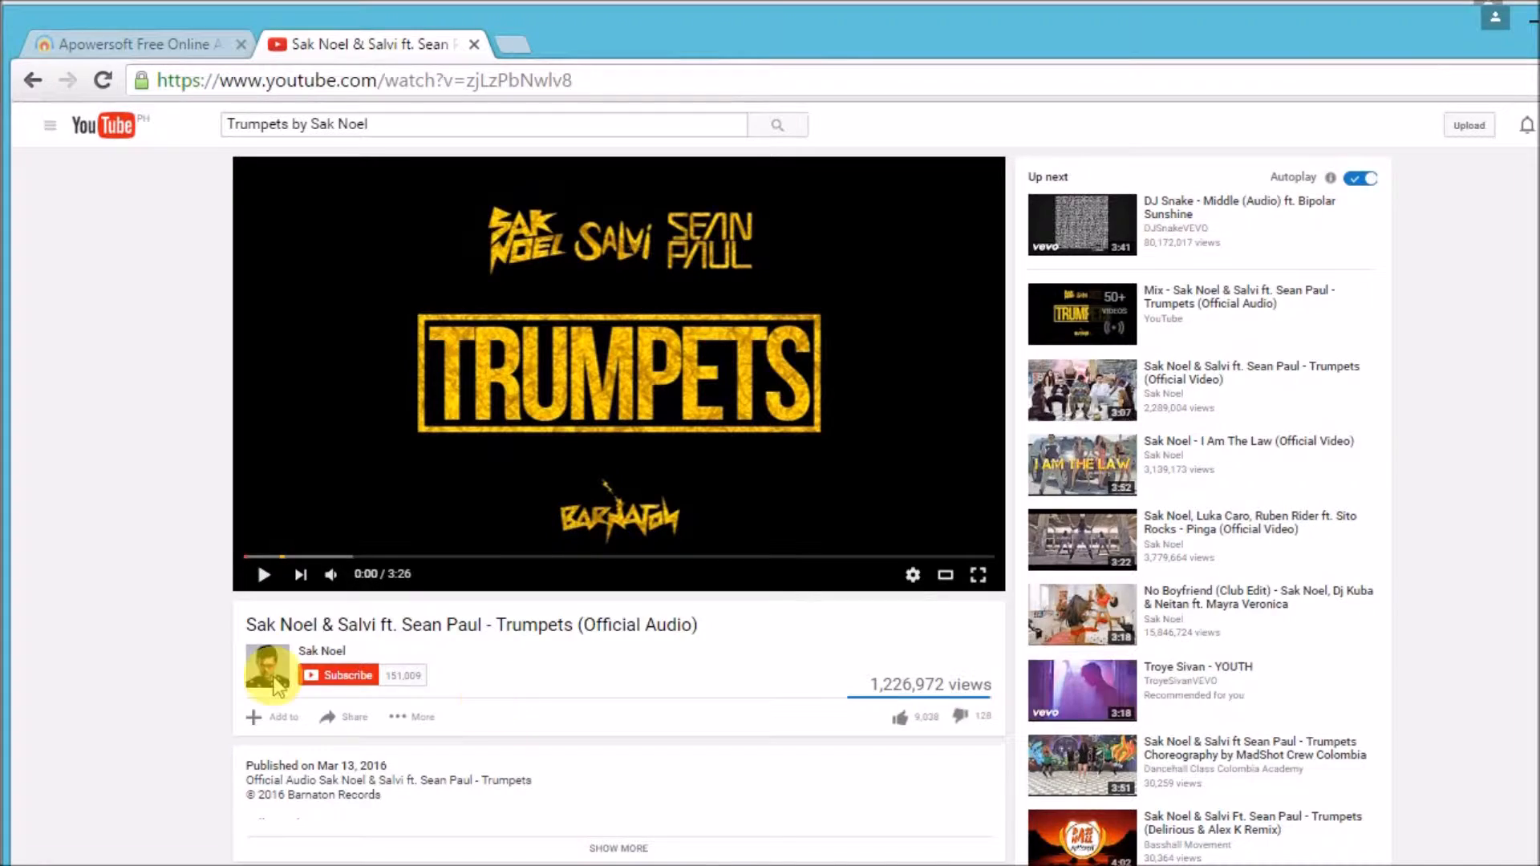
# - Play the Trumpets song on YouTube so the recorder captures it, then return to the recorder
pyautogui.click(262, 575)
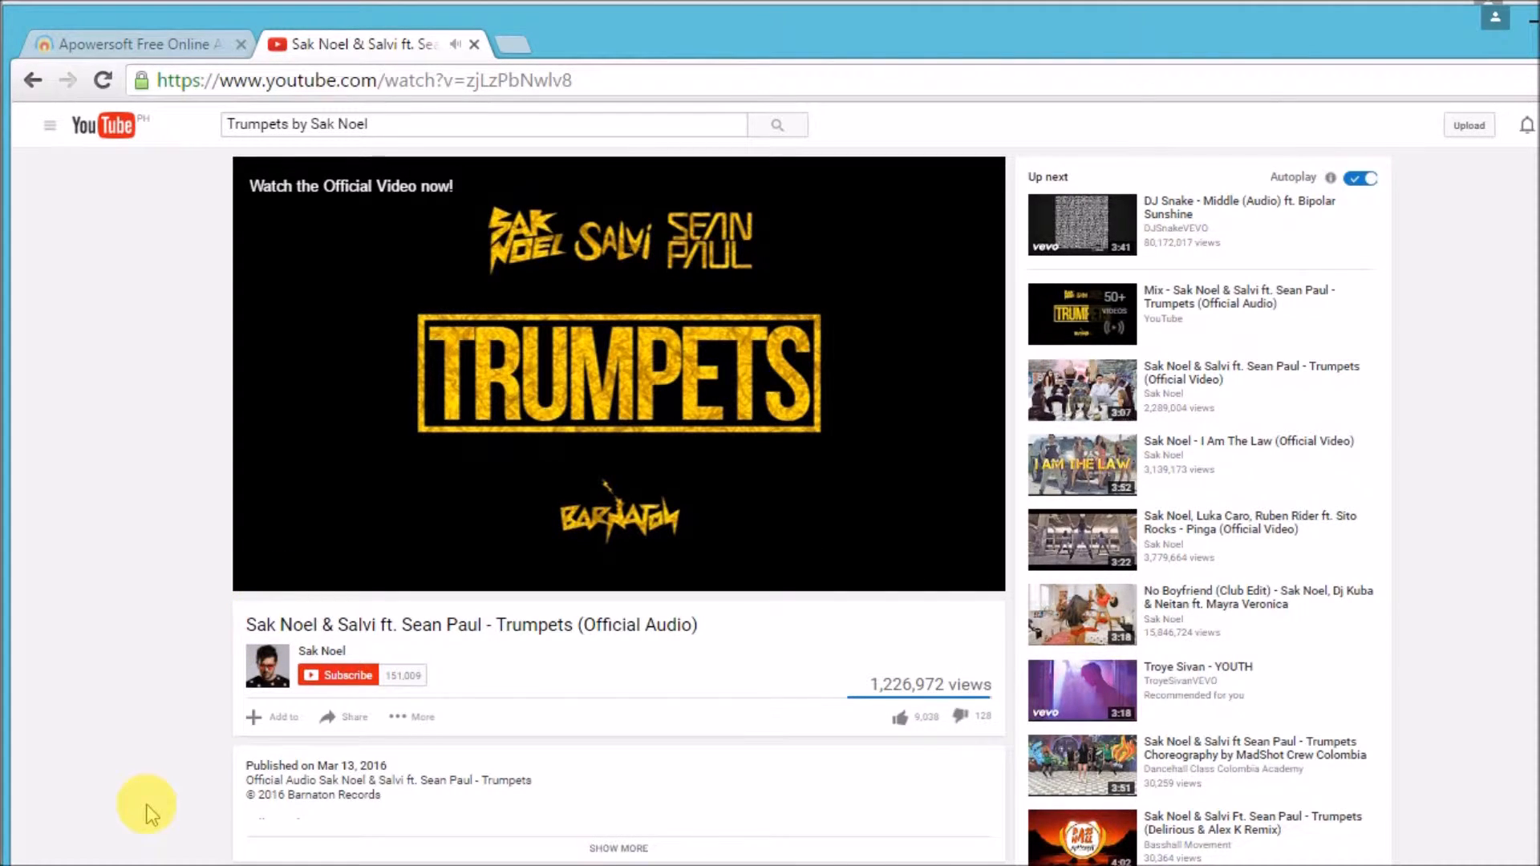
pyautogui.moveTo(499, 639)
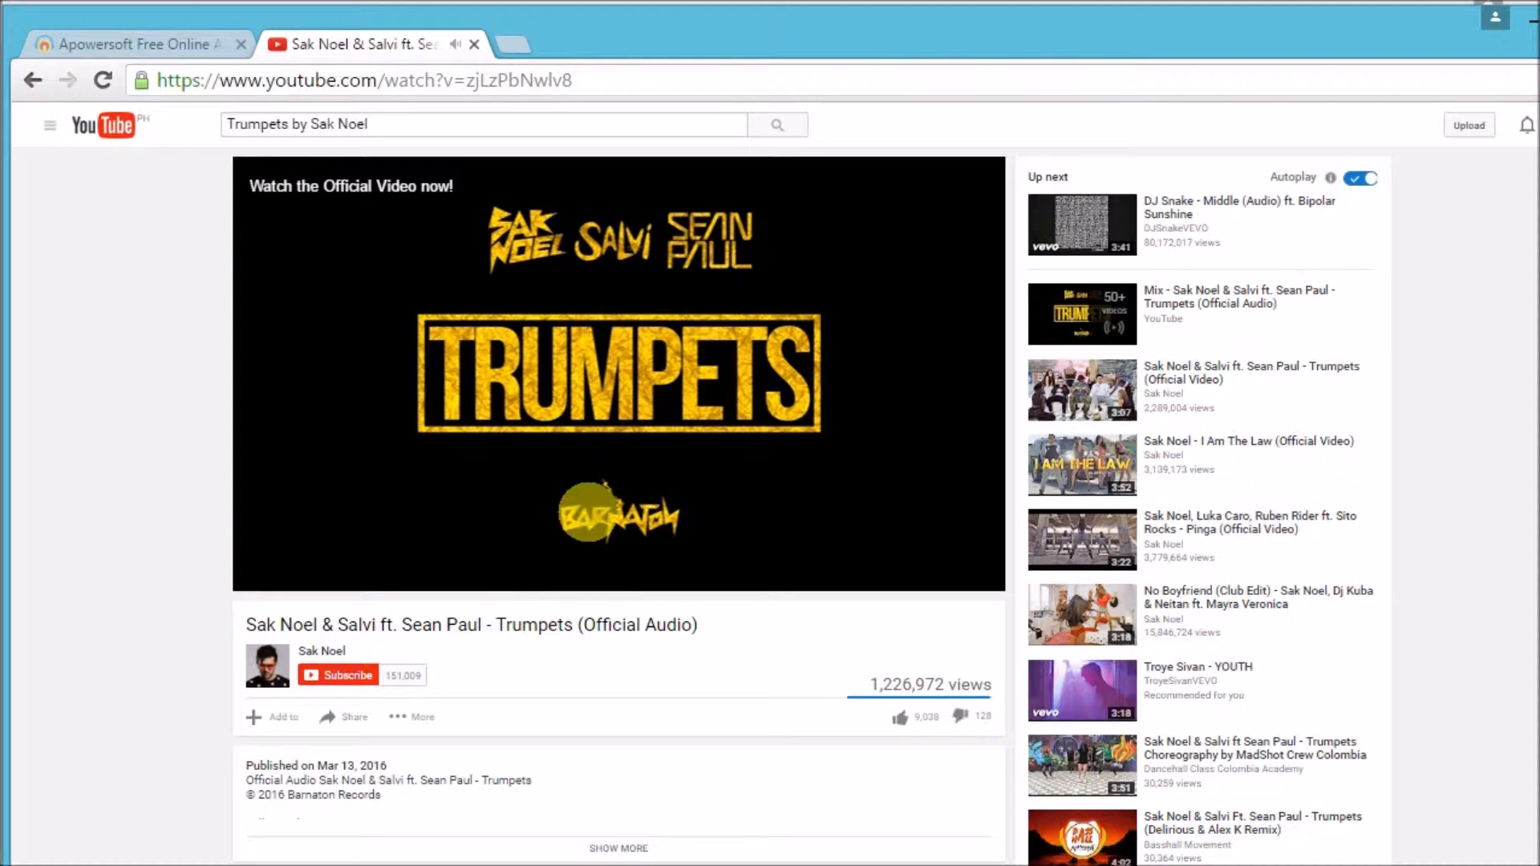
pyautogui.click(589, 505)
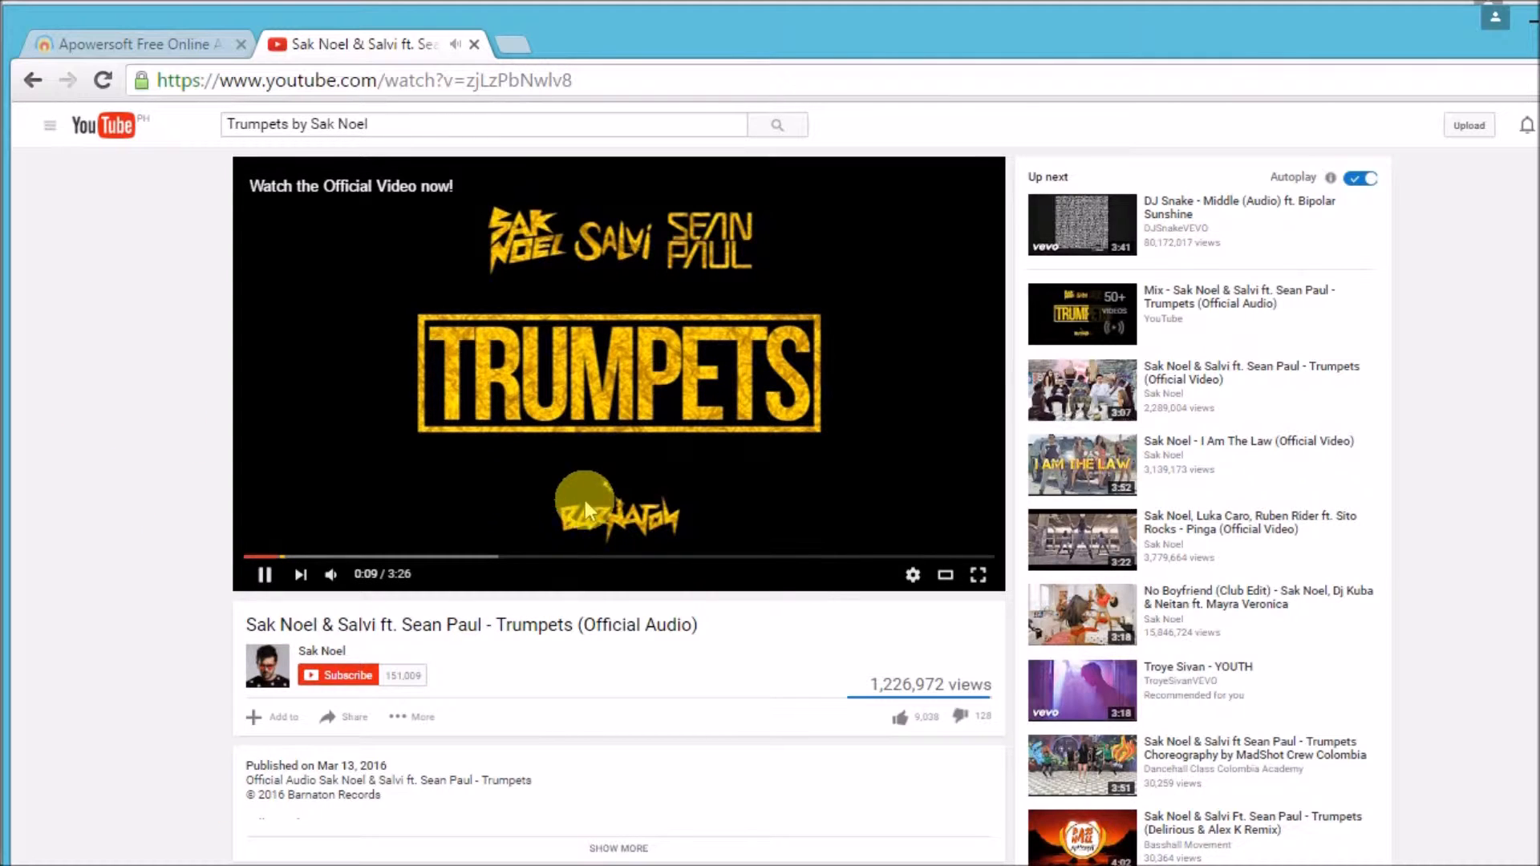
pyautogui.moveTo(427, 488)
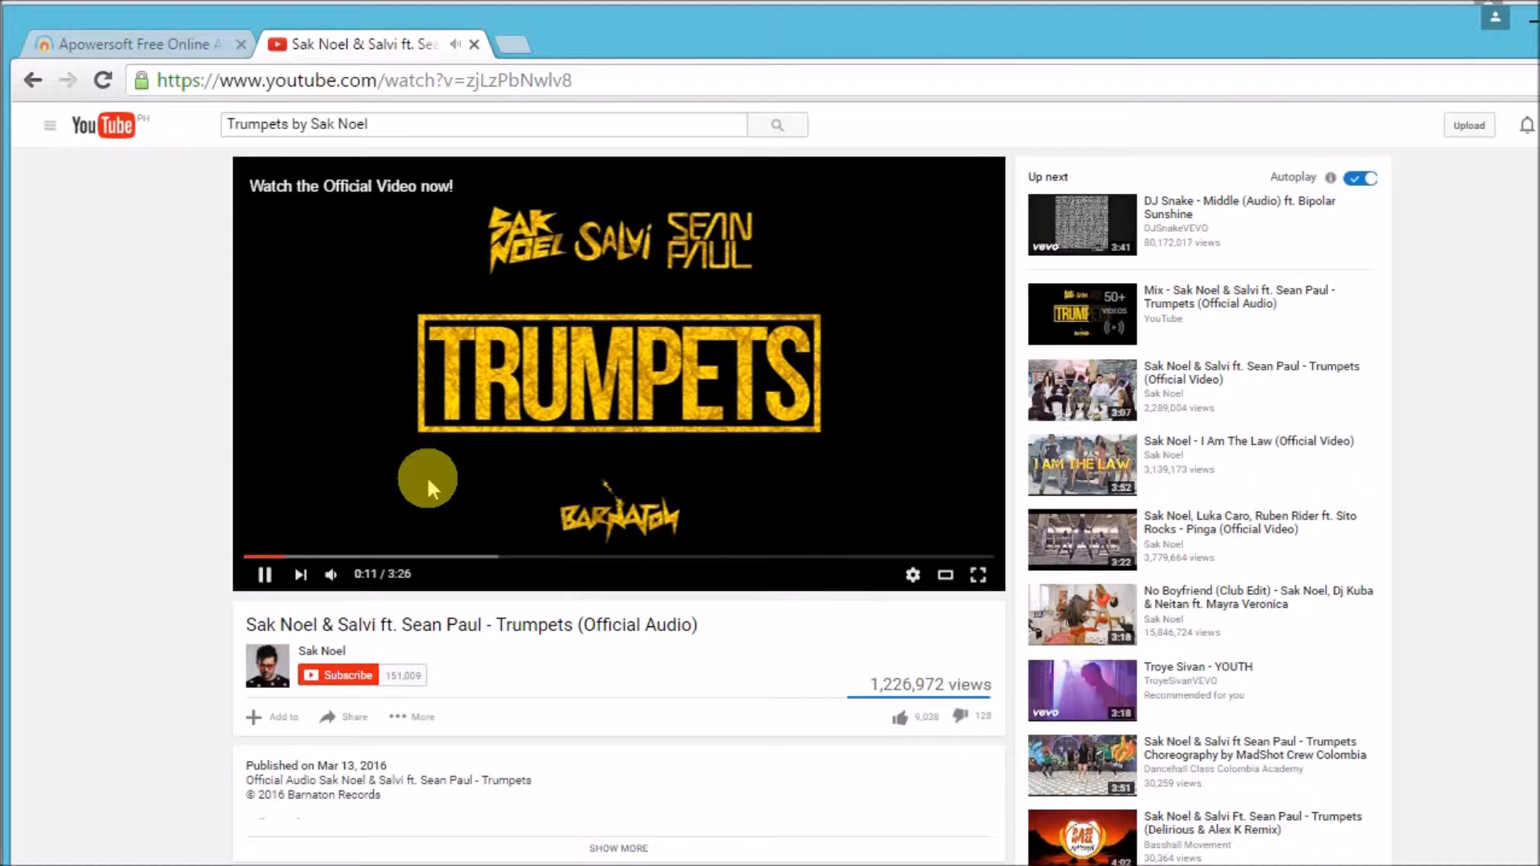
pyautogui.moveTo(263, 575)
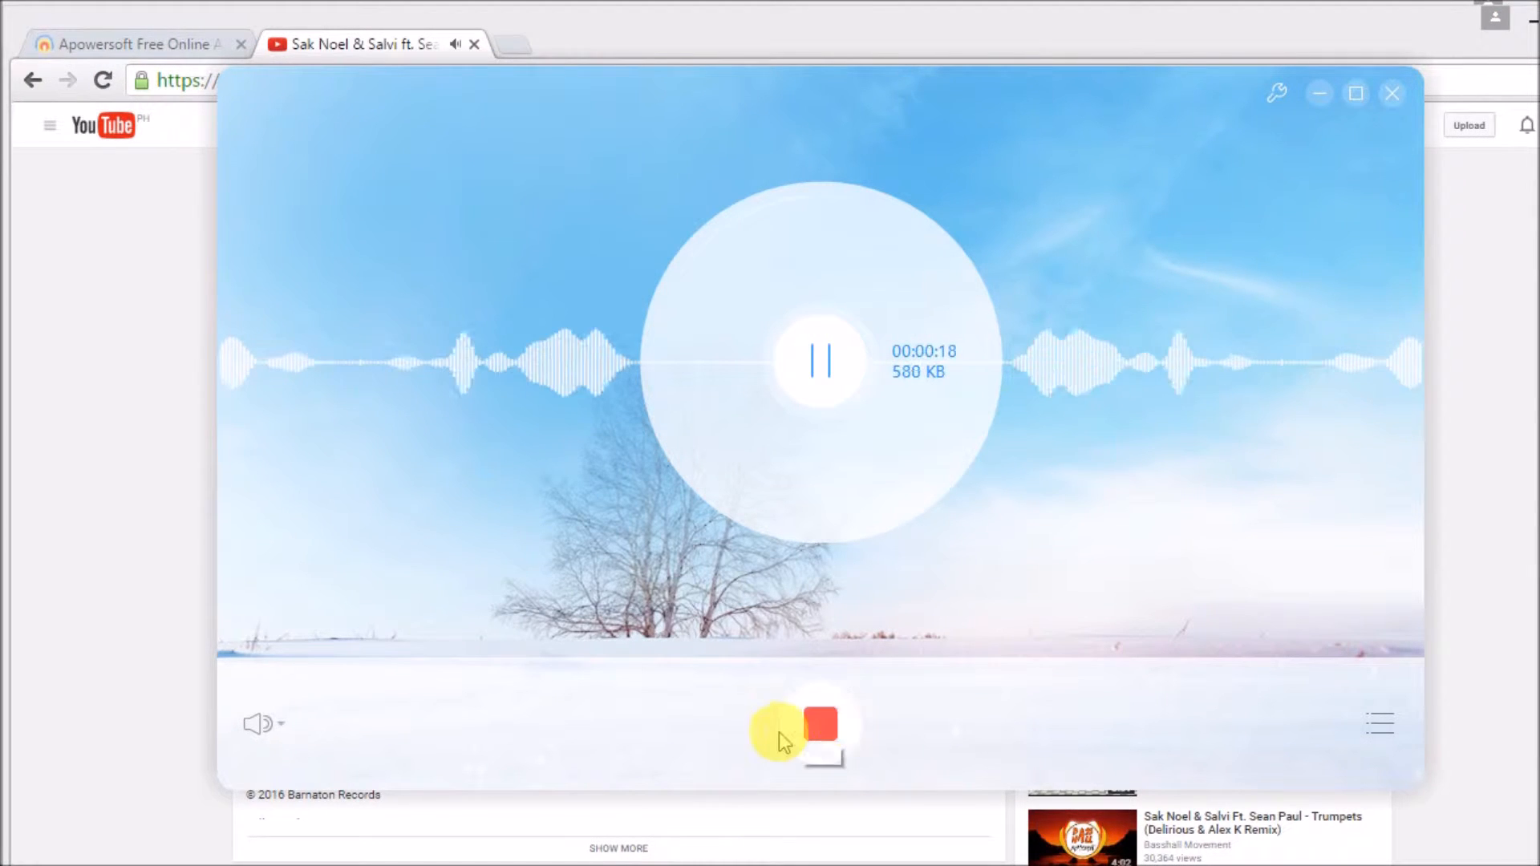
# - Stop the recording after about twenty seconds so the clip is saved to the file list
pyautogui.click(820, 724)
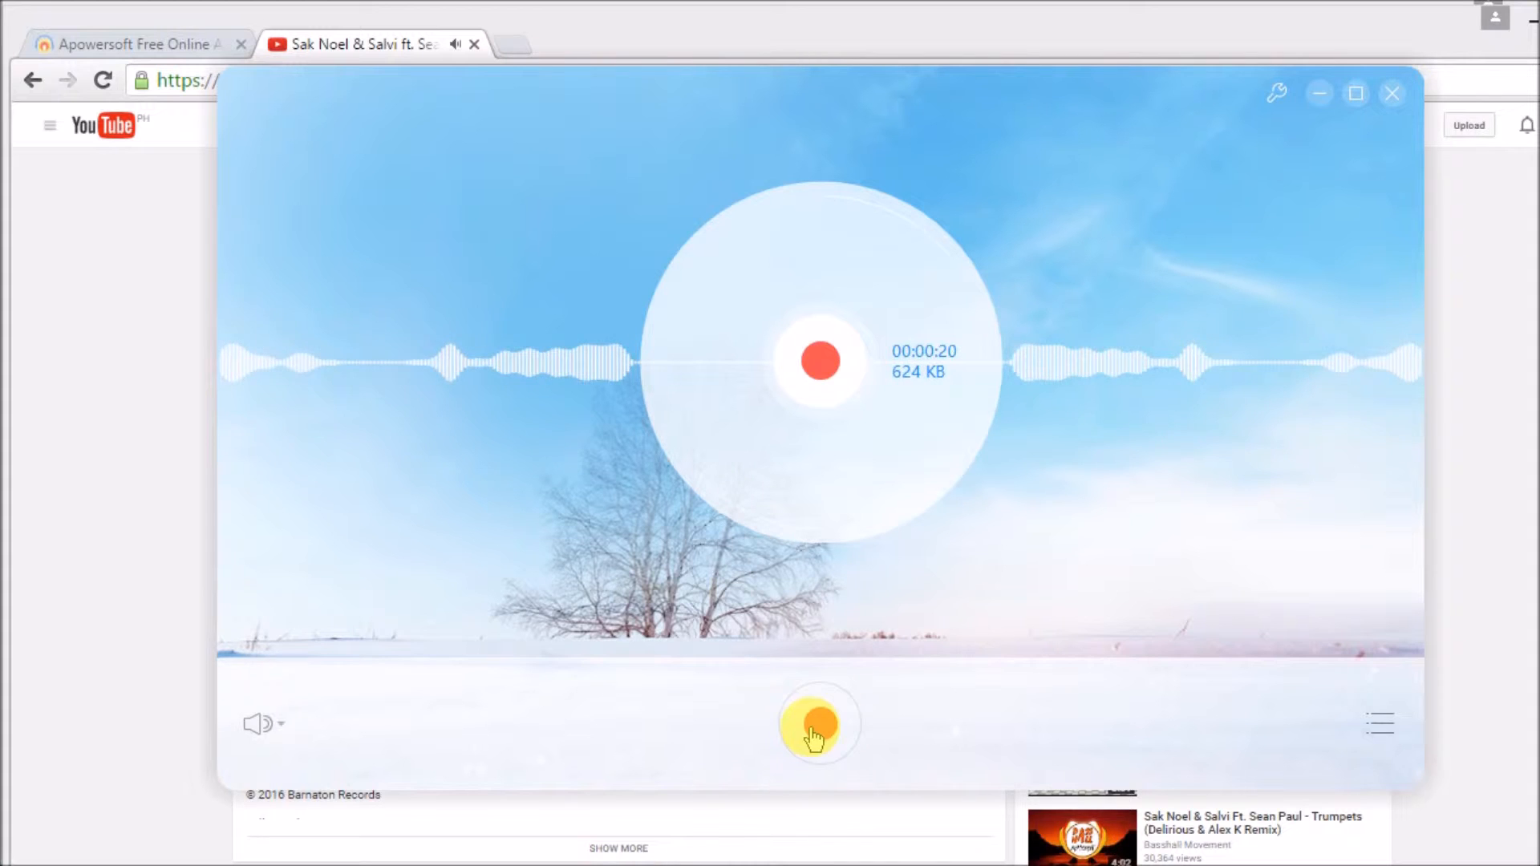
pyautogui.click(1393, 93)
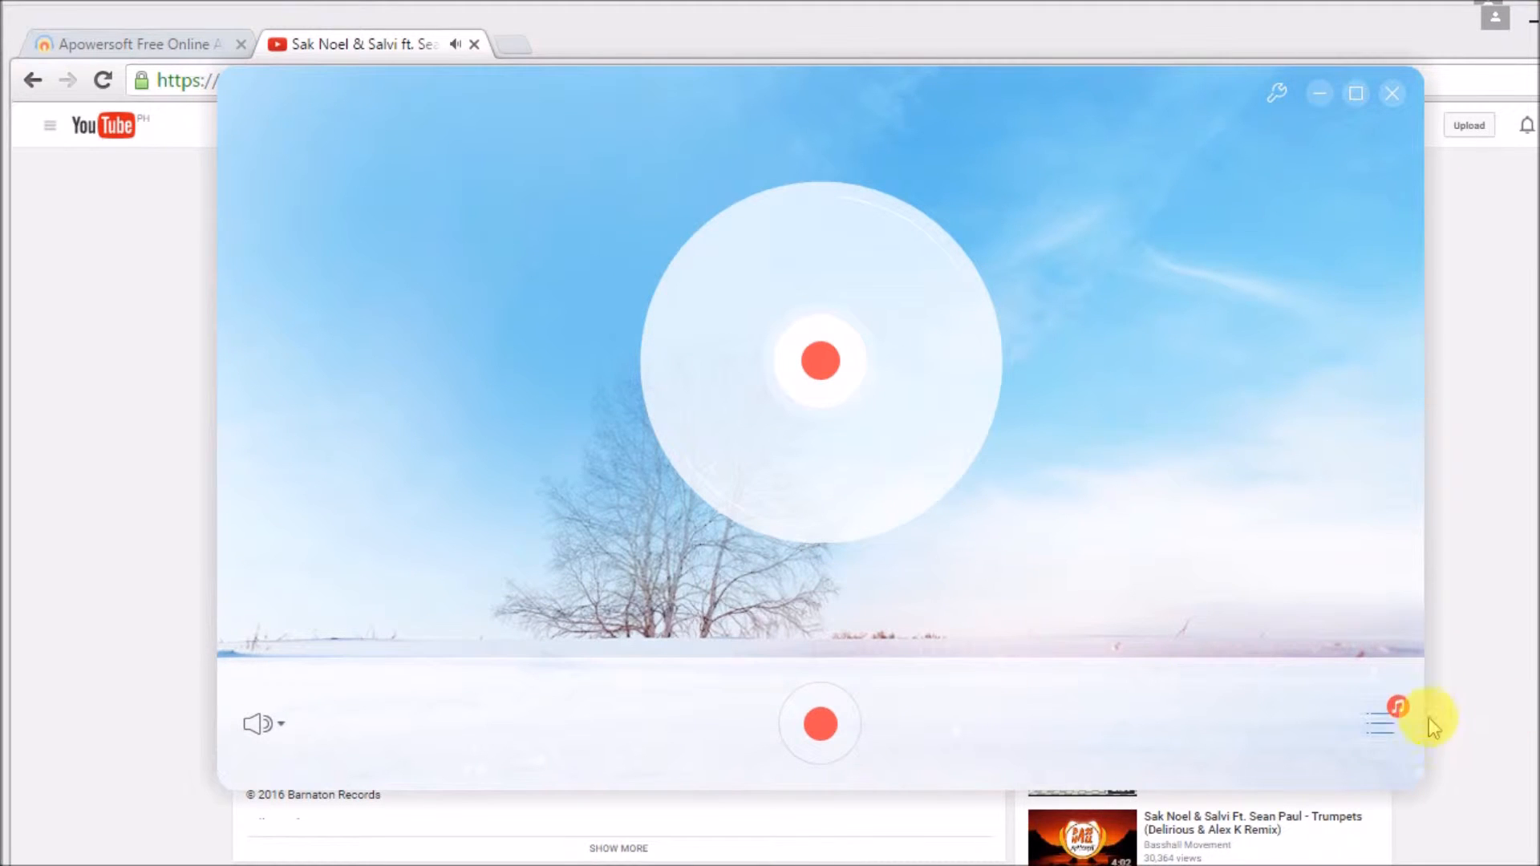
# - Show the recorded files list and play back the new 21-second Track5 recording
pyautogui.click(1380, 724)
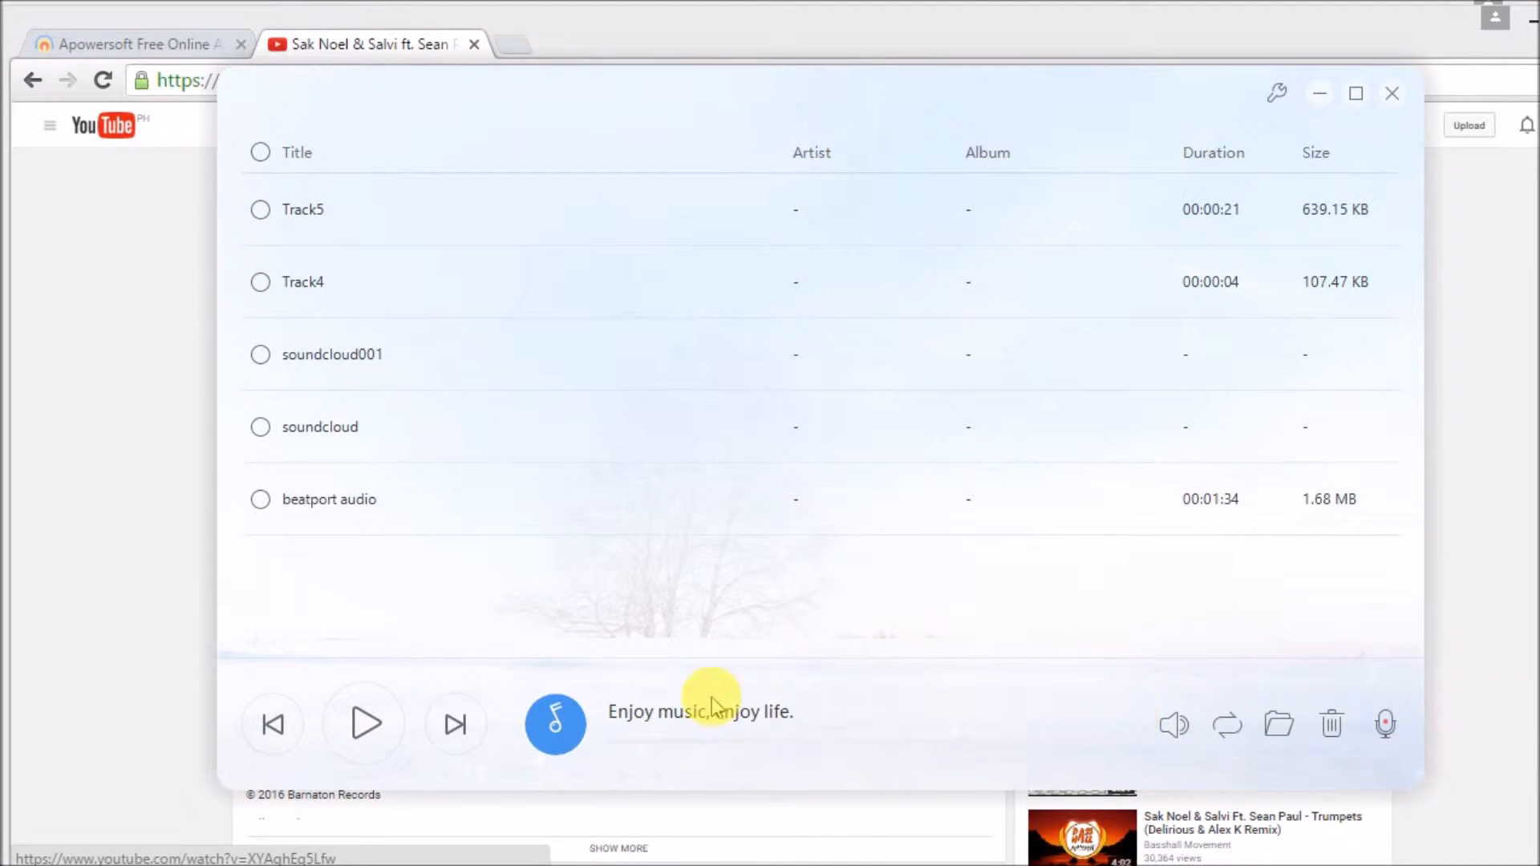
pyautogui.moveTo(302, 209)
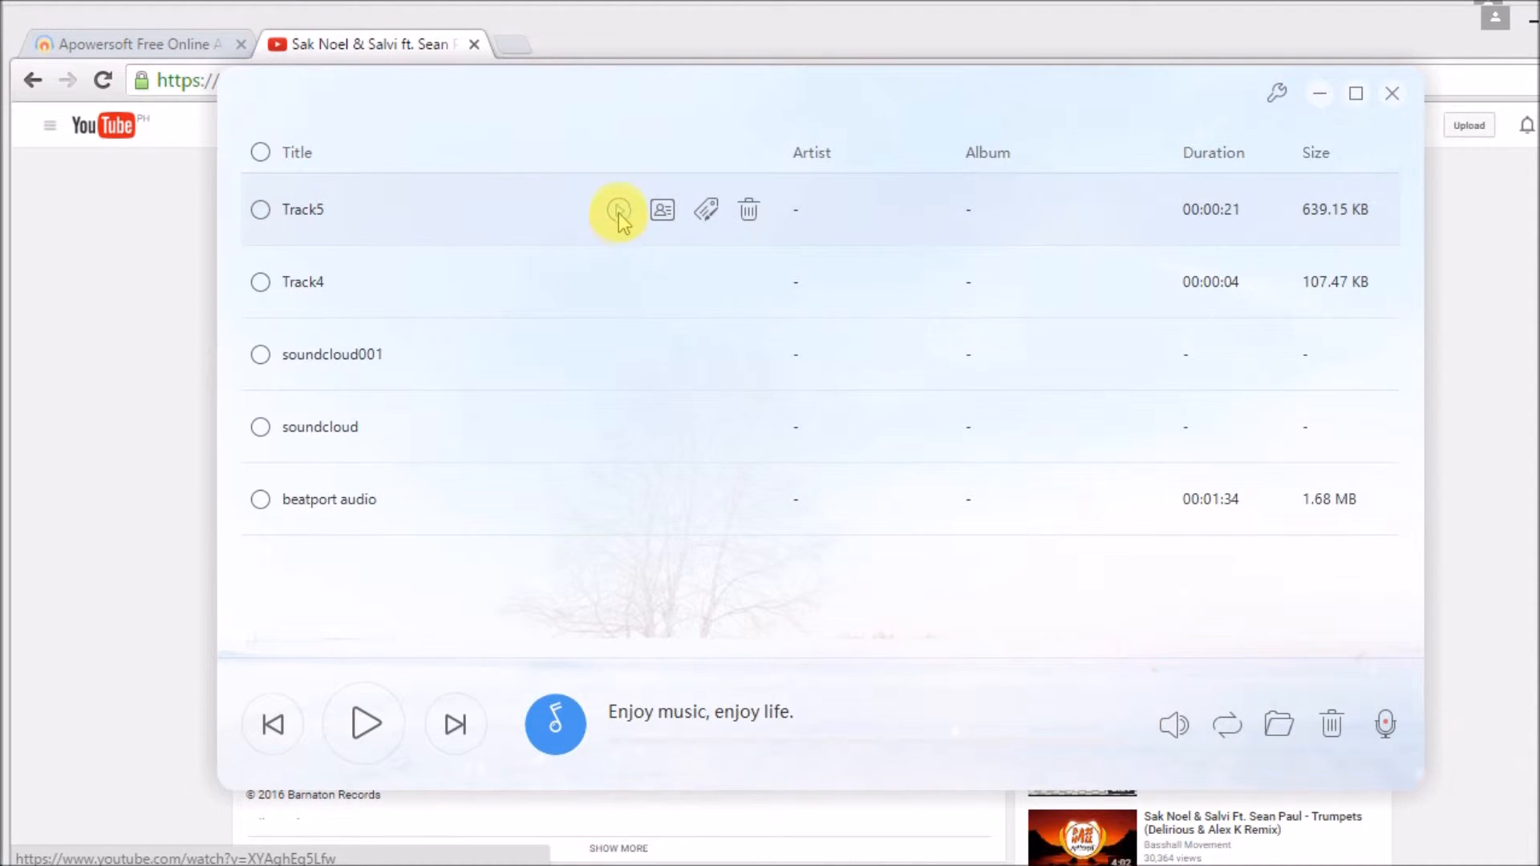
pyautogui.moveTo(619, 209)
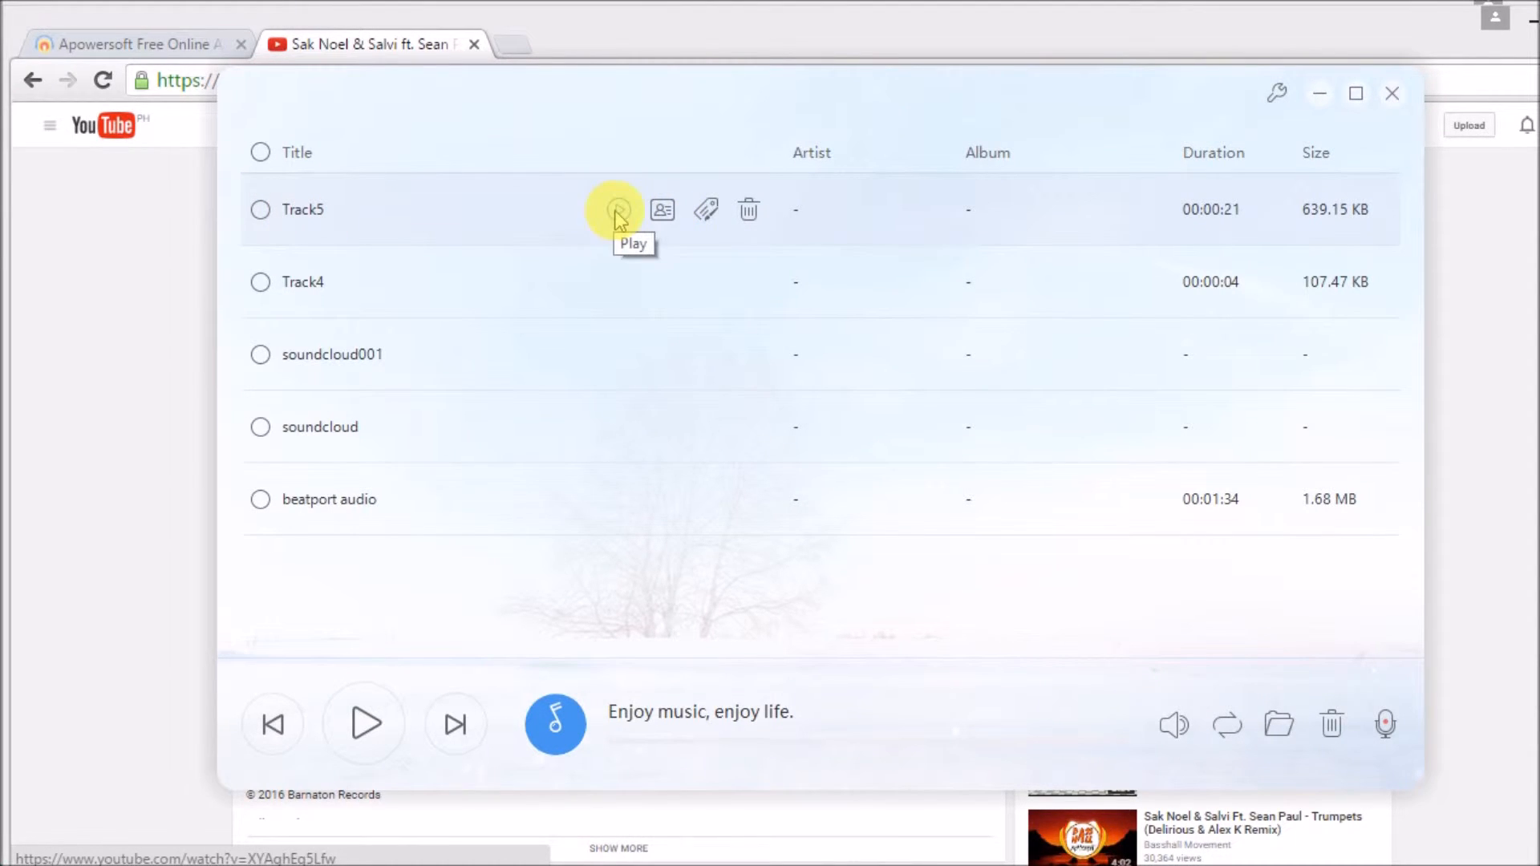
pyautogui.click(618, 208)
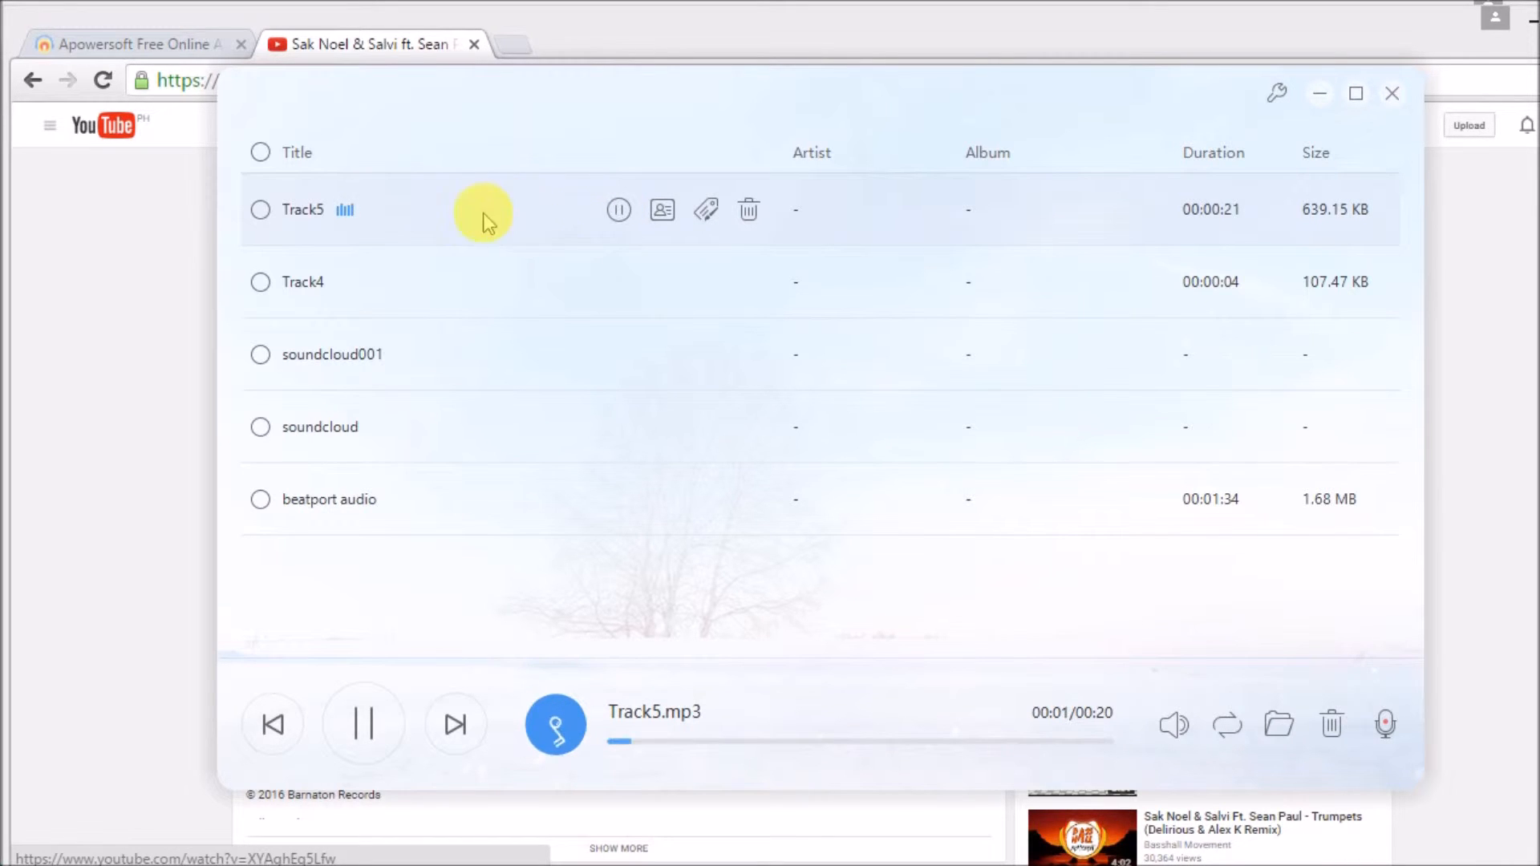